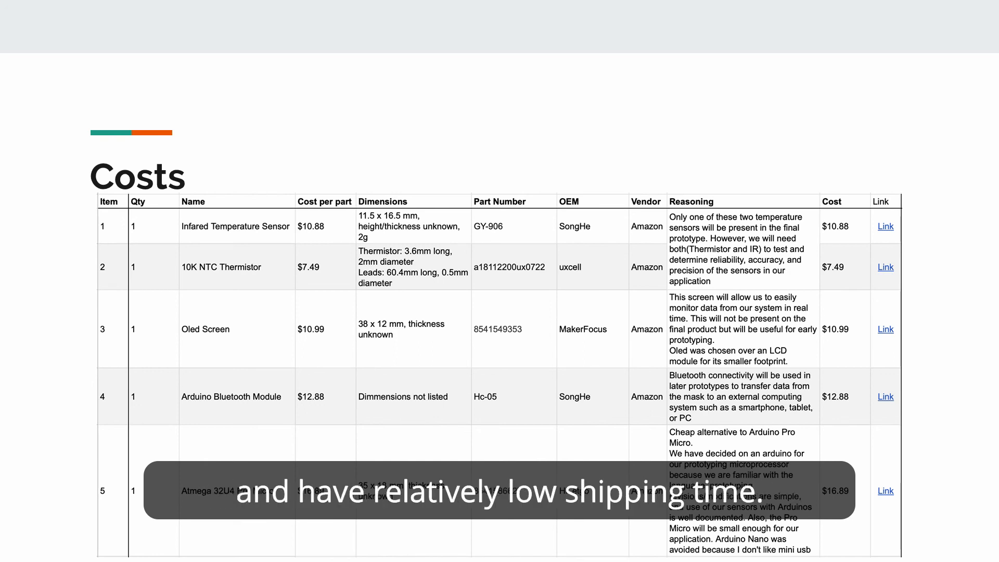
{"action": "scroll", "scroll_direction": "down", "scroll_amount": 3}
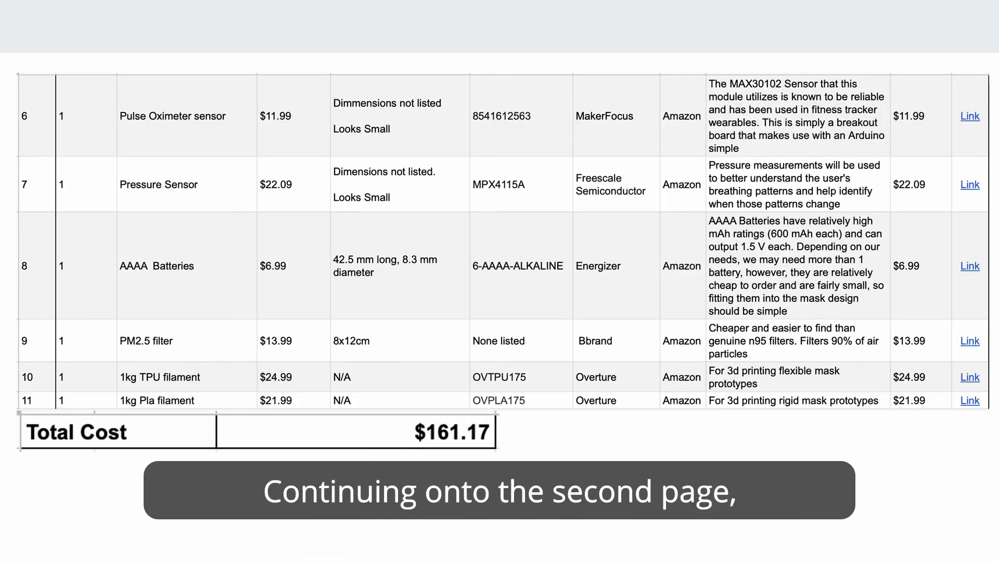